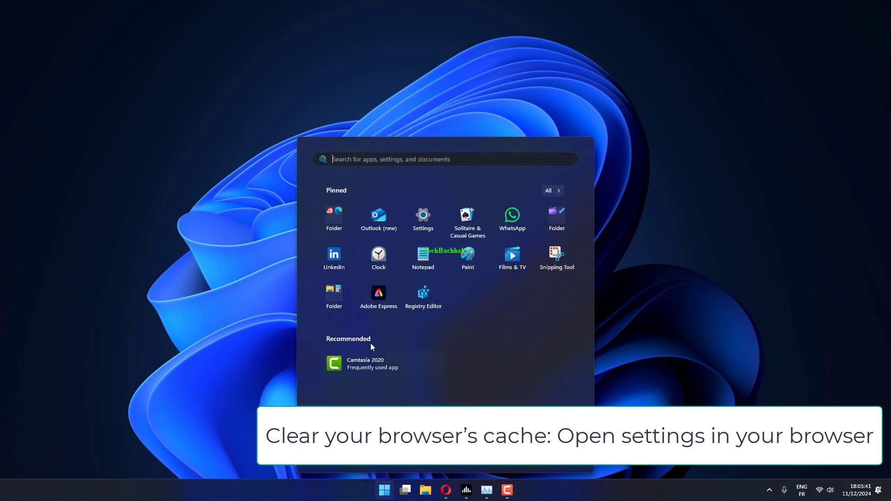
Search the Start menu for 'google Chrome' to launch the browser
text(google Chrome)
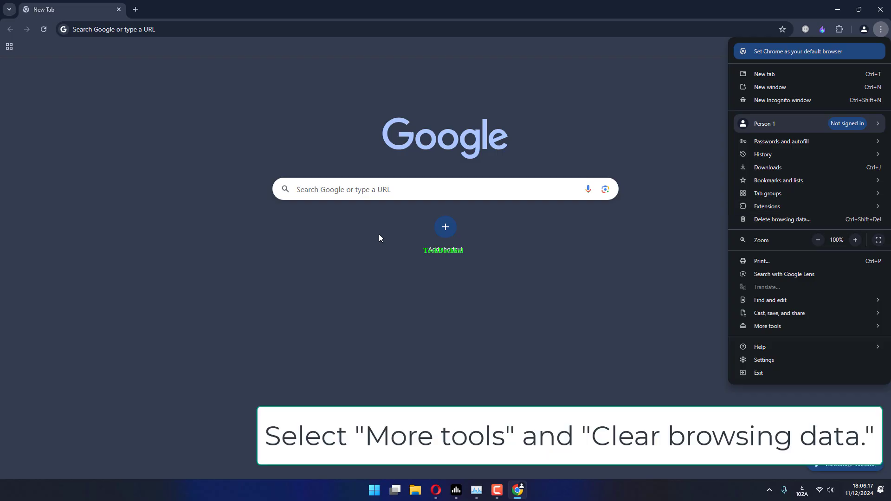
Open Chrome settings, browse Downloads, Languages and Search engine, then reach Privacy and security
click(767, 326)
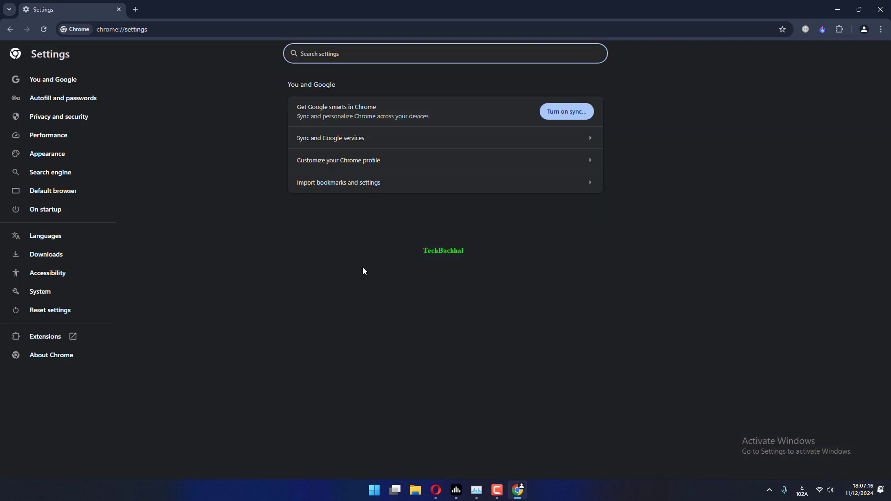
mouse_move(159, 273)
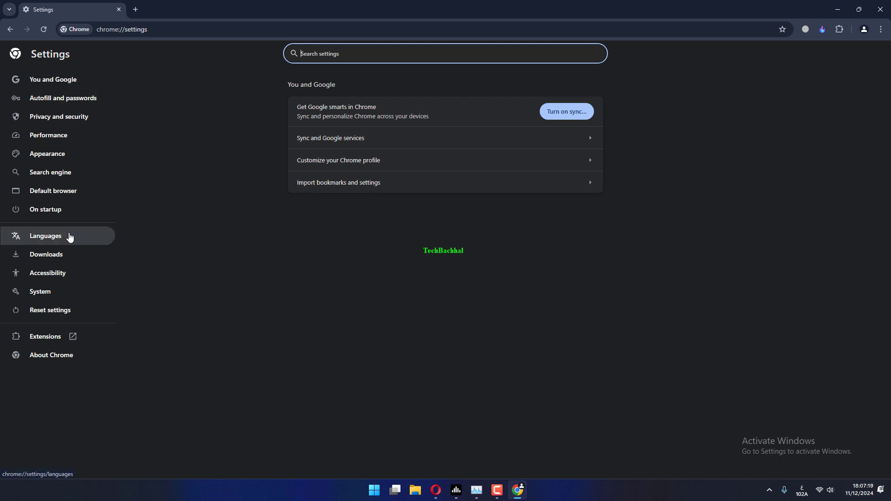
mouse_move(136, 271)
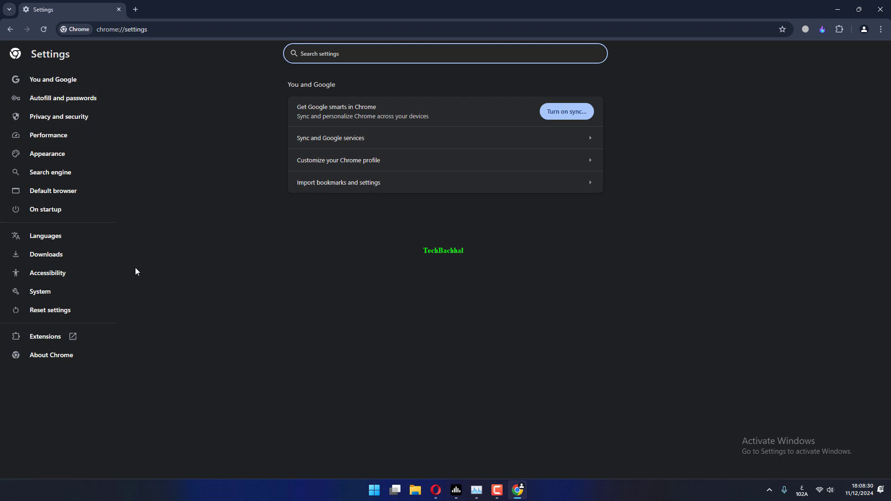
click(47, 253)
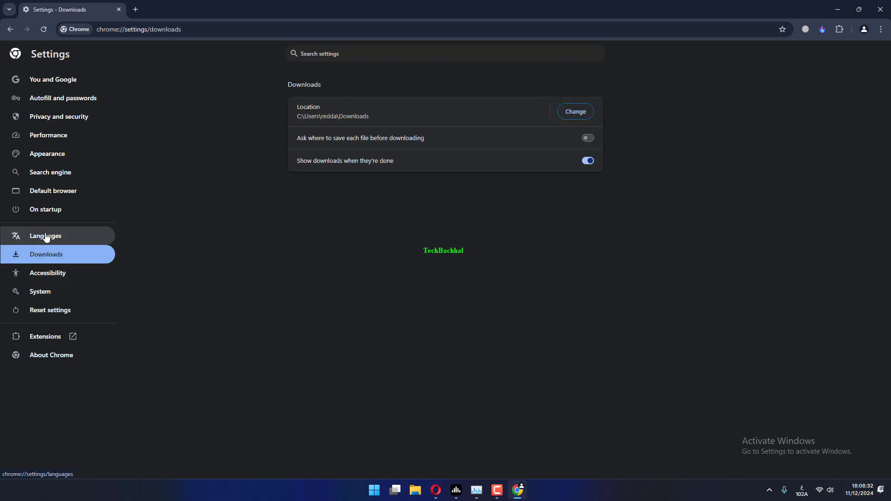
click(46, 236)
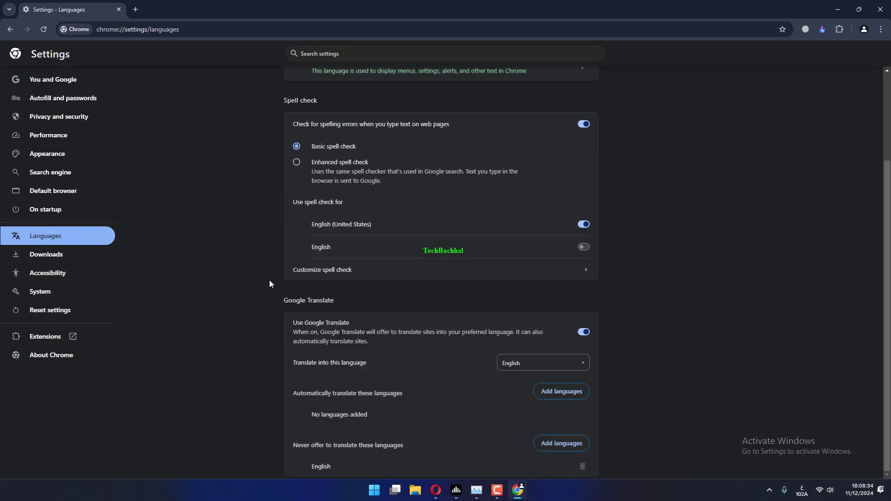
click(51, 172)
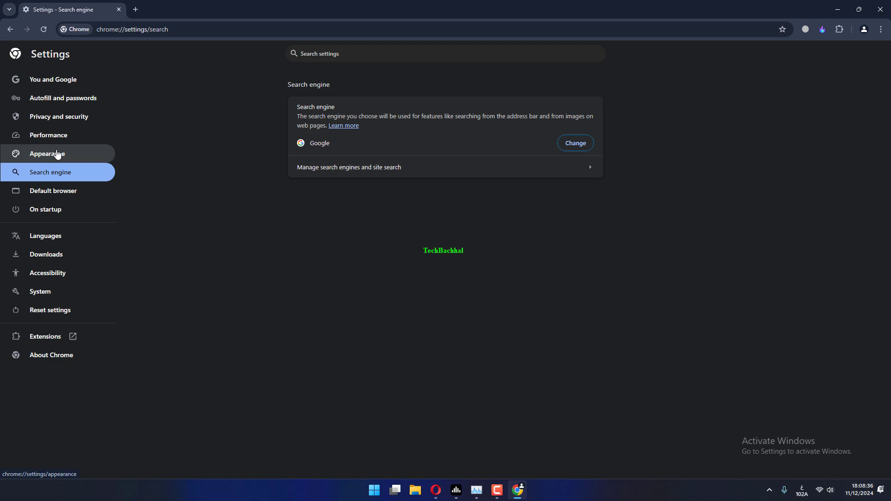
click(59, 116)
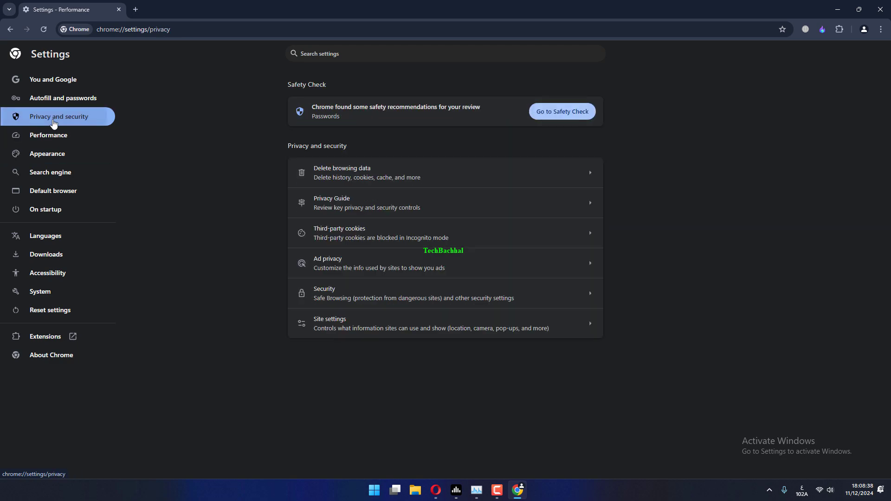
Delete browsing data including cookies and cached images and files
click(342, 172)
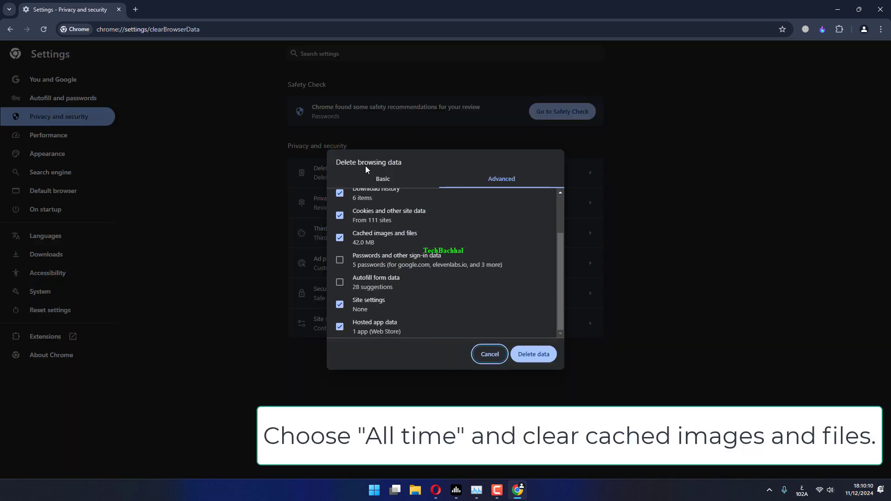
click(382, 178)
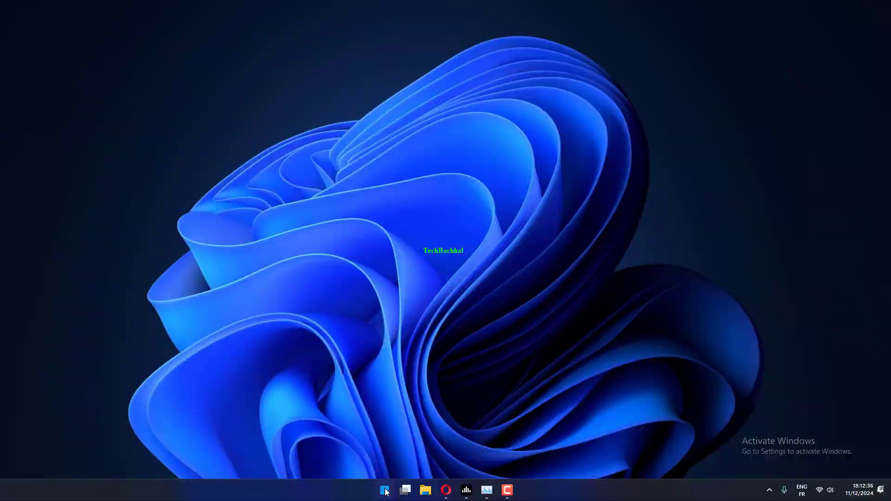
Search Start for 'comm' and run Command Prompt as administrator
click(384, 490)
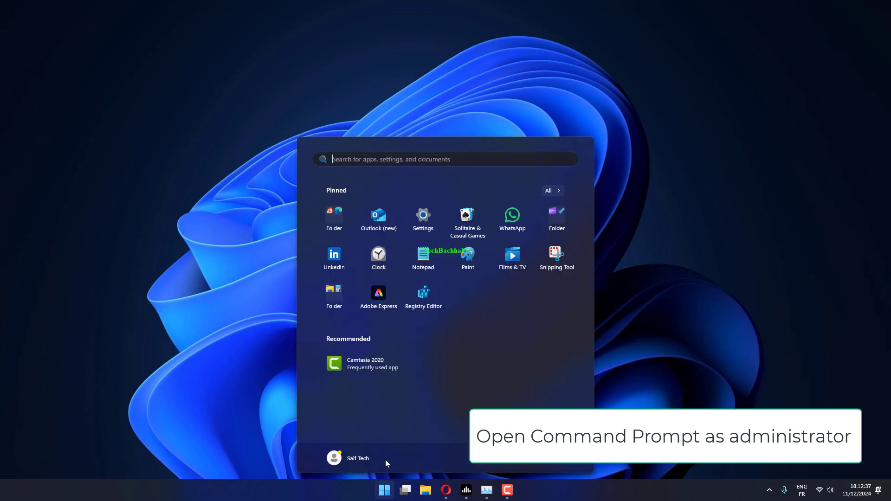
text(command prompt)
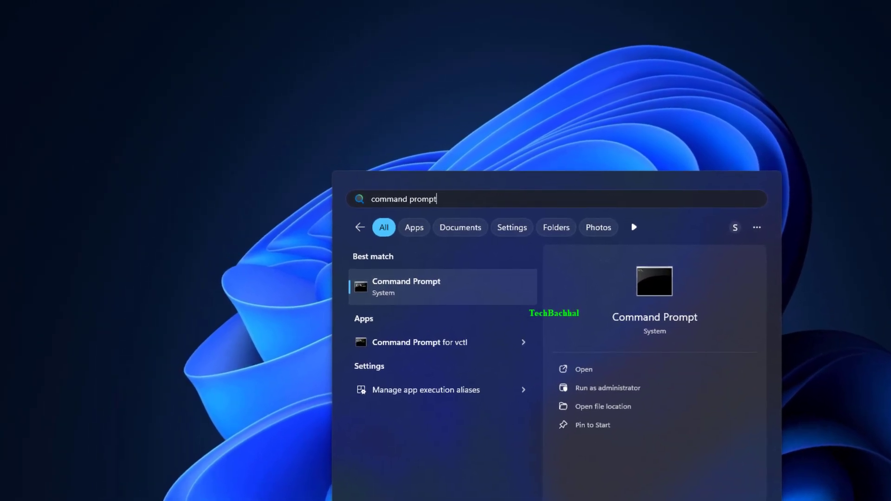
right_click(405, 286)
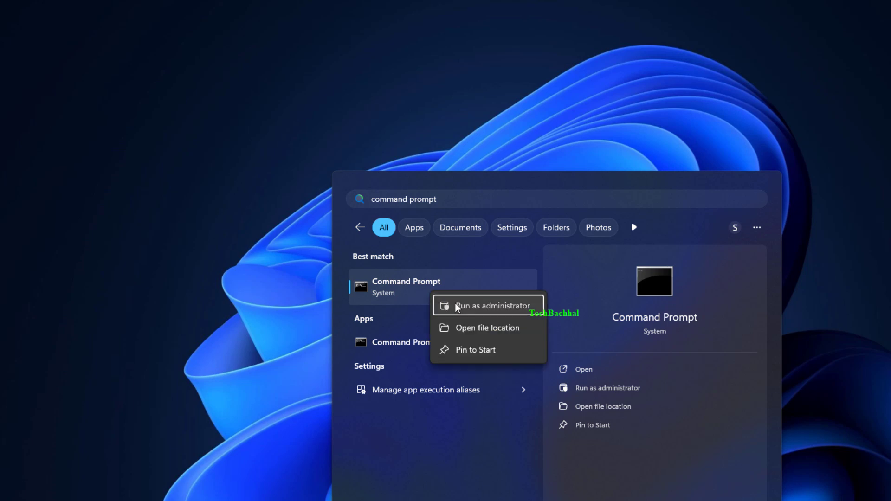
click(490, 306)
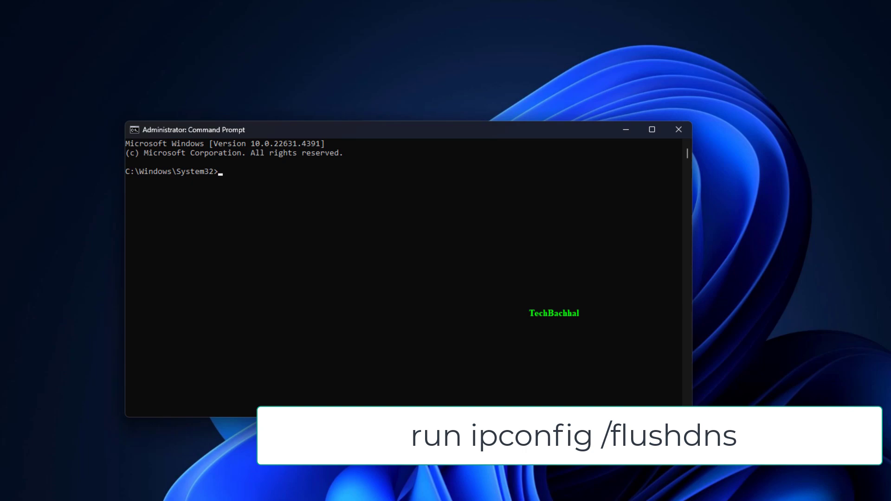
Run 'ipconfig /flushdns' and 'netsh winsock reset', then close Command Prompt
text(ipconfig /flushdns)
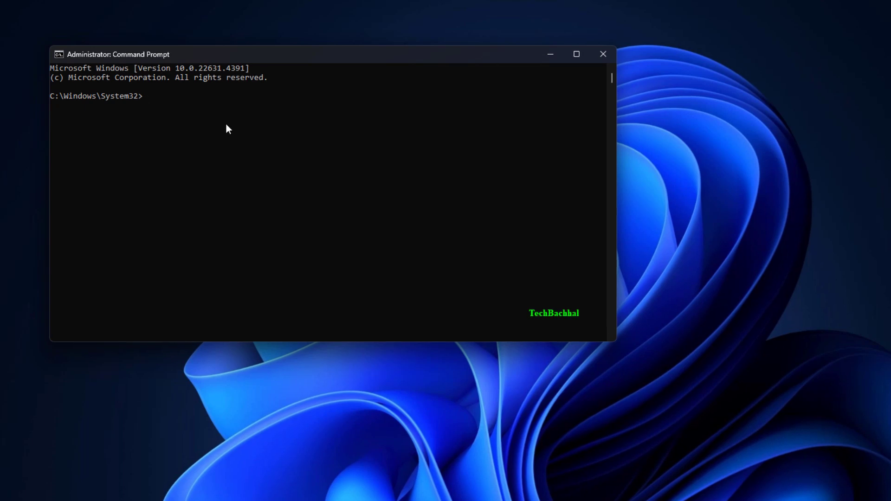
text(netsh winsock reset)
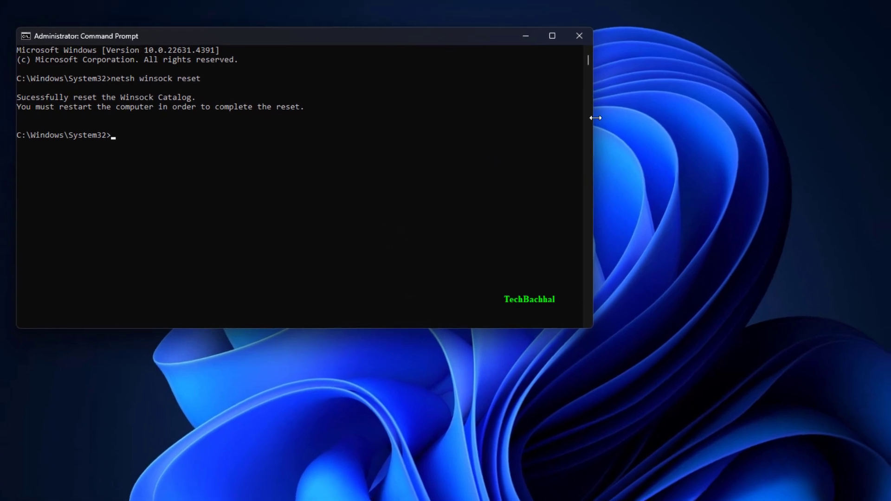
click(579, 36)
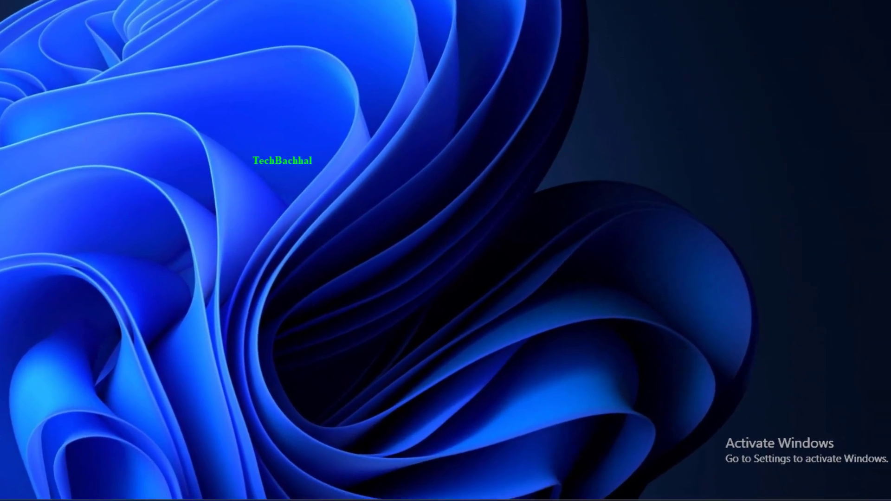
Show the Start menu's power options, including Restart
click(99, 484)
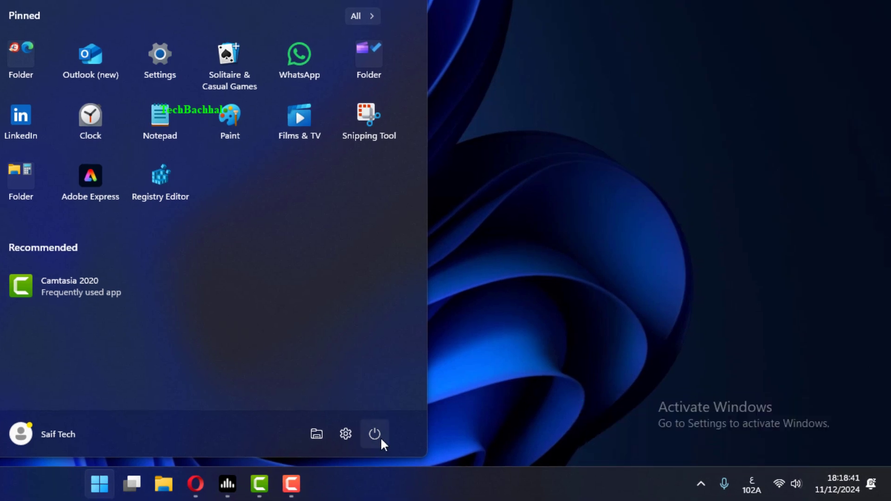
click(375, 433)
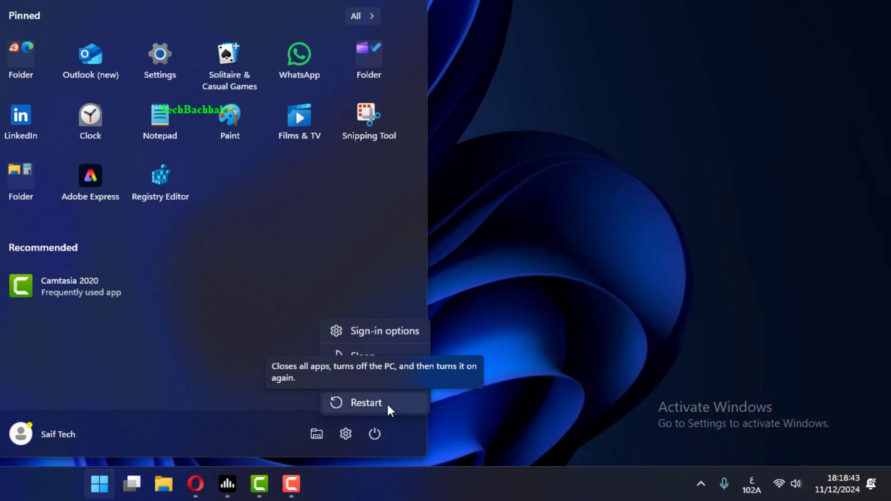